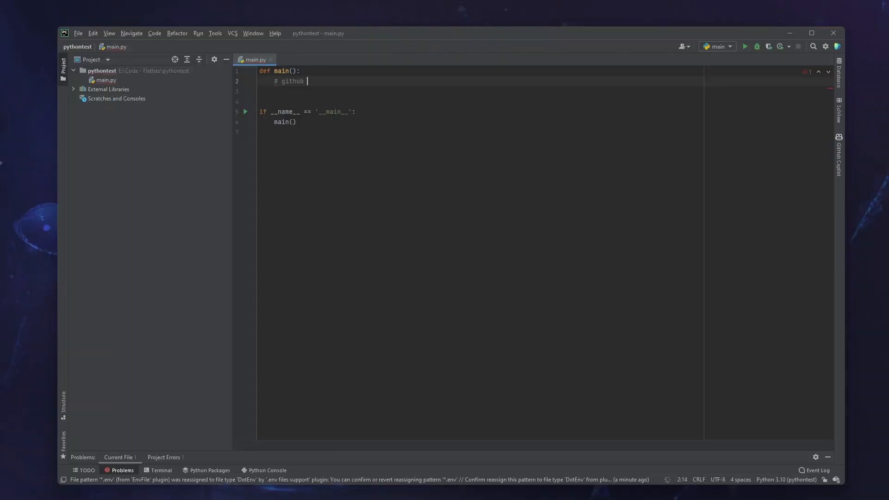
# Continue the '# github' comment on line 2 of main.py with 'copilot tak'.
pyautogui.write('copilot tak')
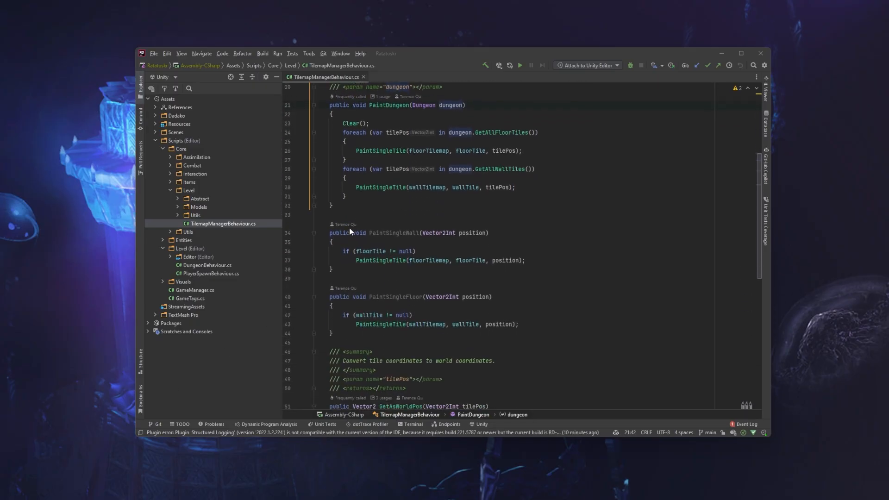
# Browse TilemapManagerBehaviour.cs, then open and scroll through DungeonBehaviour.cs.
pyautogui.scroll(-3)
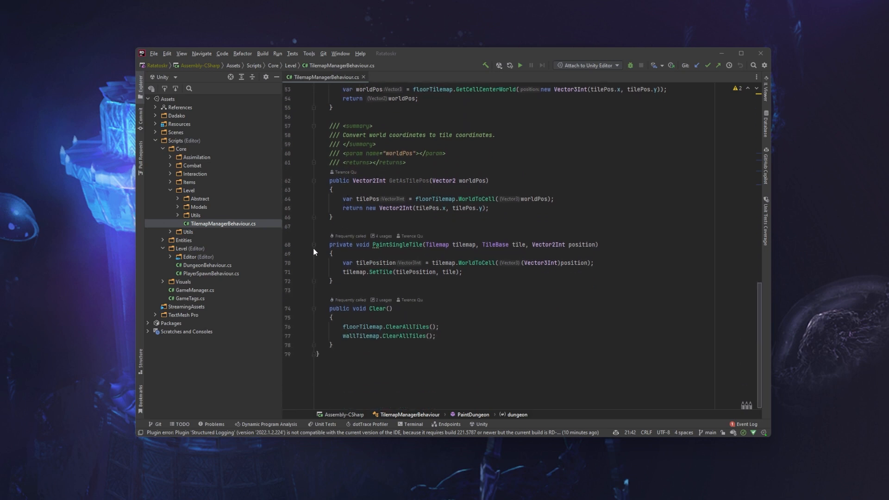
pyautogui.click(207, 264)
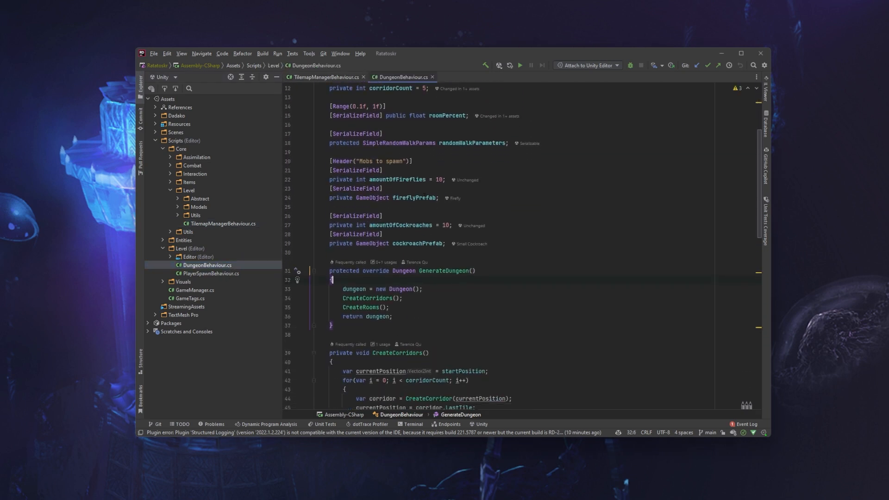
pyautogui.scroll(-3)
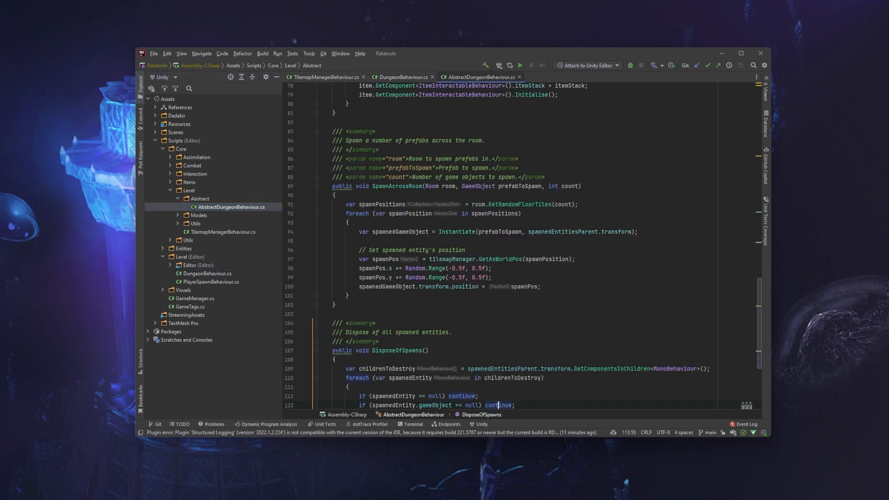
pyautogui.scroll(3)
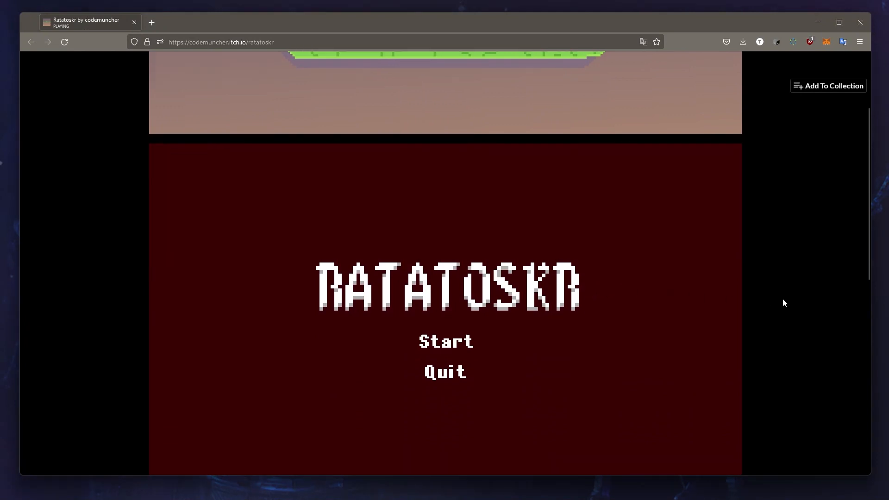
# Follow the itch.io link to Code Muncher's Patreon and scroll to 'How it works'.
pyautogui.click(445, 342)
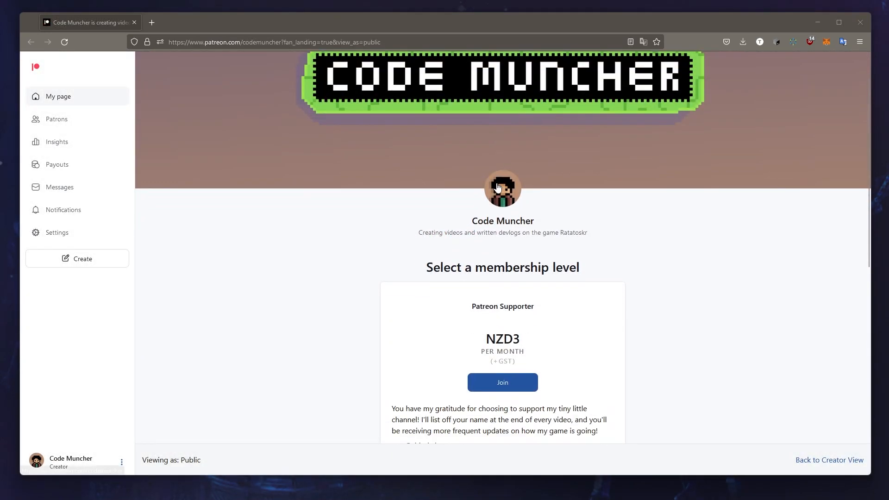
pyautogui.scroll(-3)
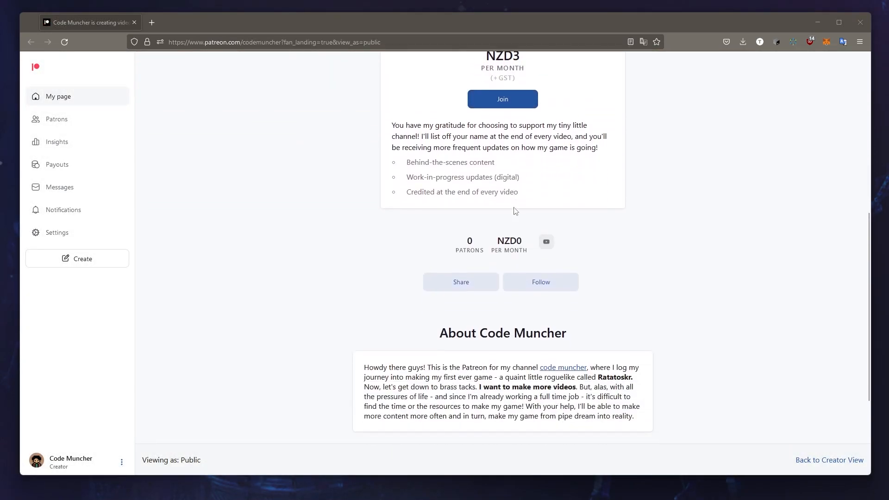
pyautogui.scroll(-3)
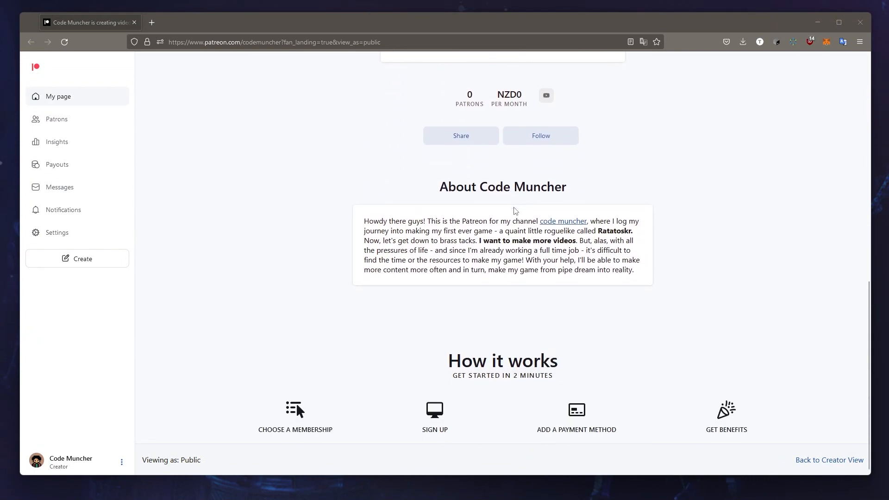
pyautogui.moveTo(779, 371)
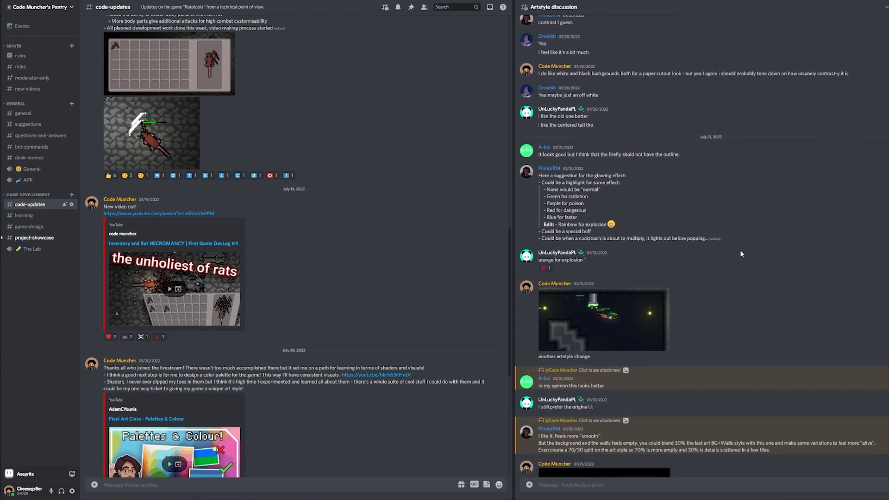
pyautogui.scroll(-3)
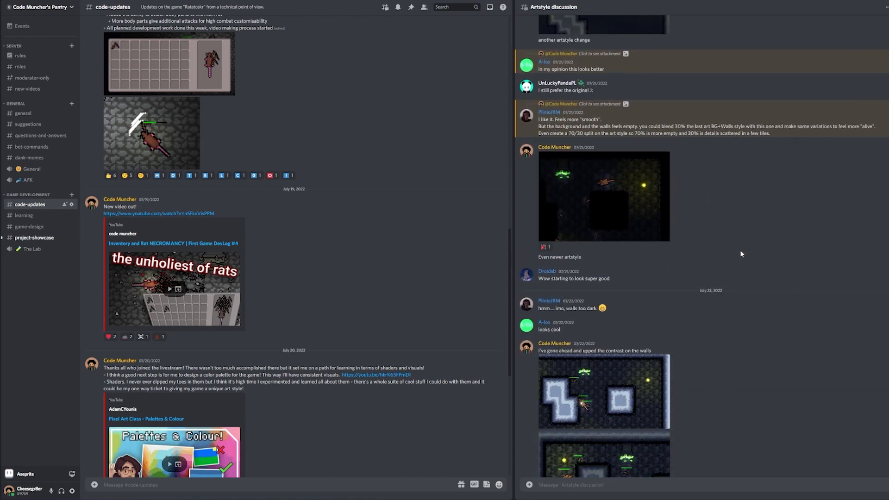
pyautogui.scroll(-3)
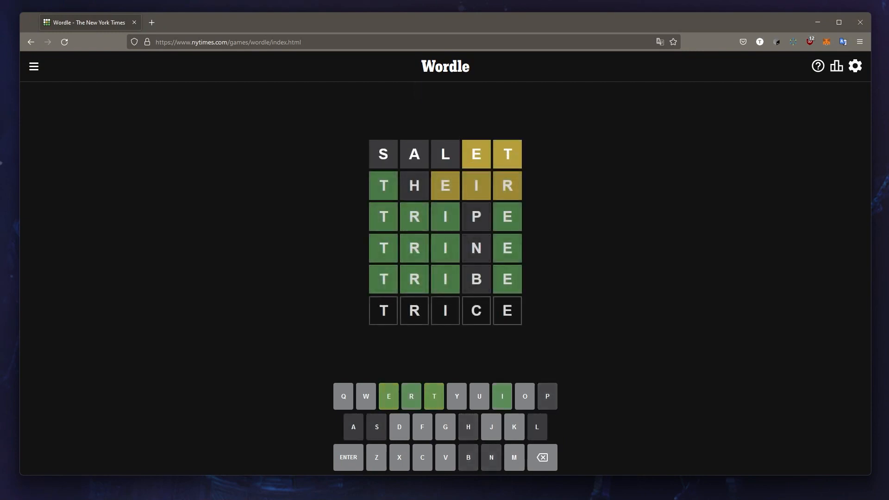
# Submit TRICE as the final Wordle guess.
pyautogui.press('Return')
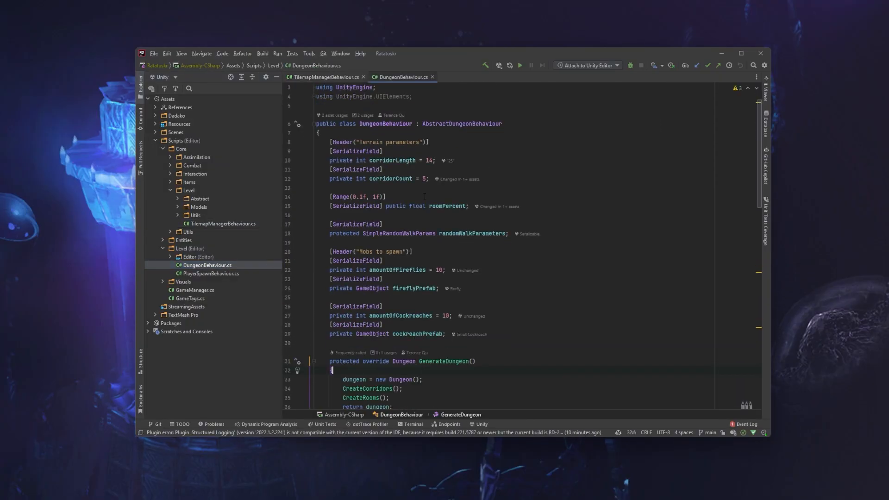
pyautogui.scroll(-3)
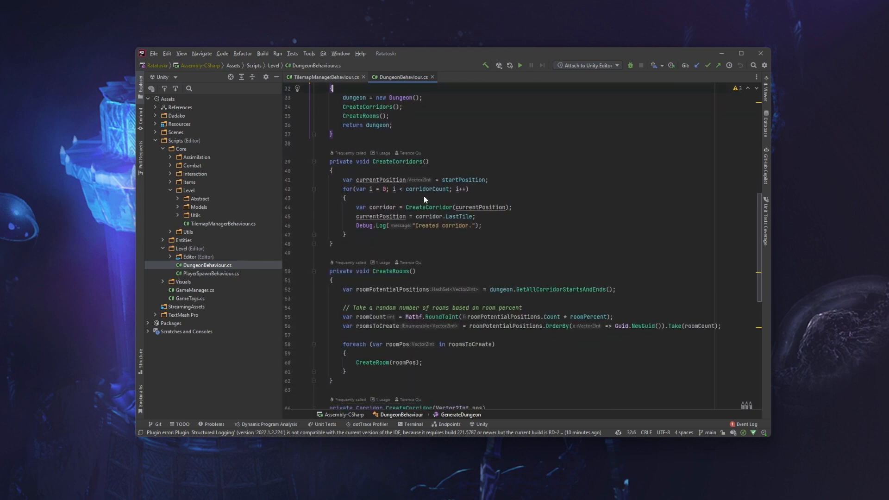
pyautogui.scroll(-3)
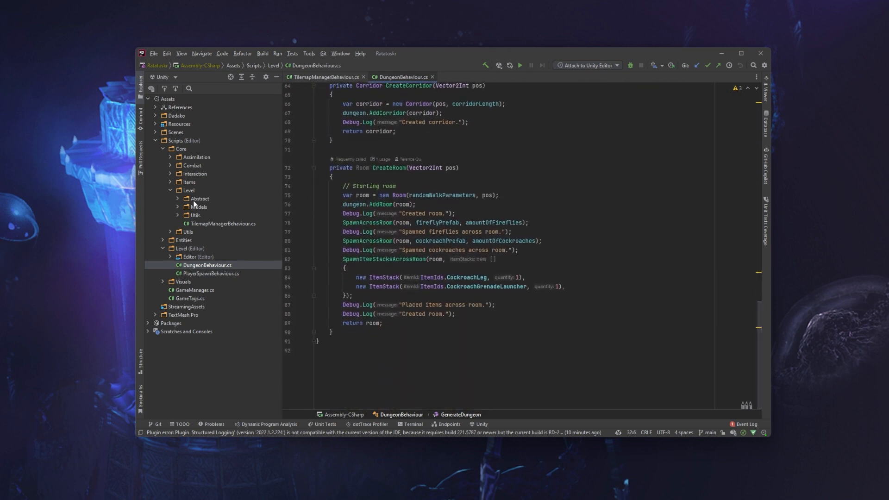
pyautogui.click(195, 214)
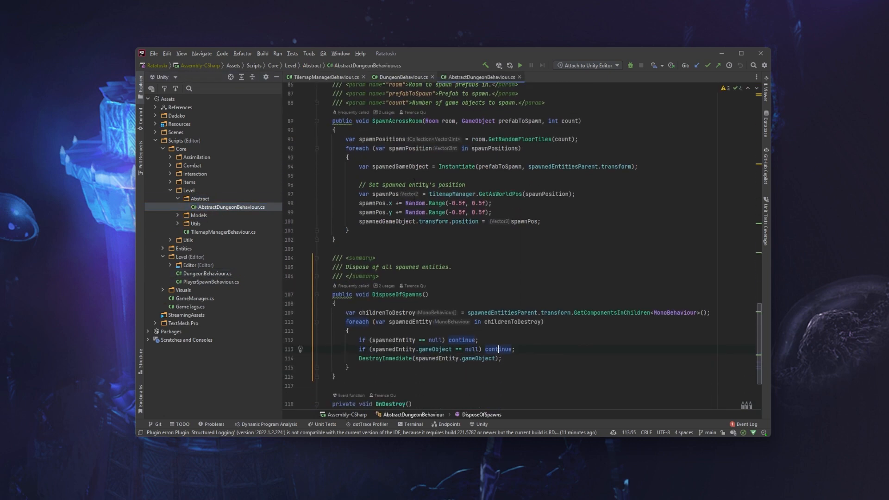
pyautogui.scroll(3)
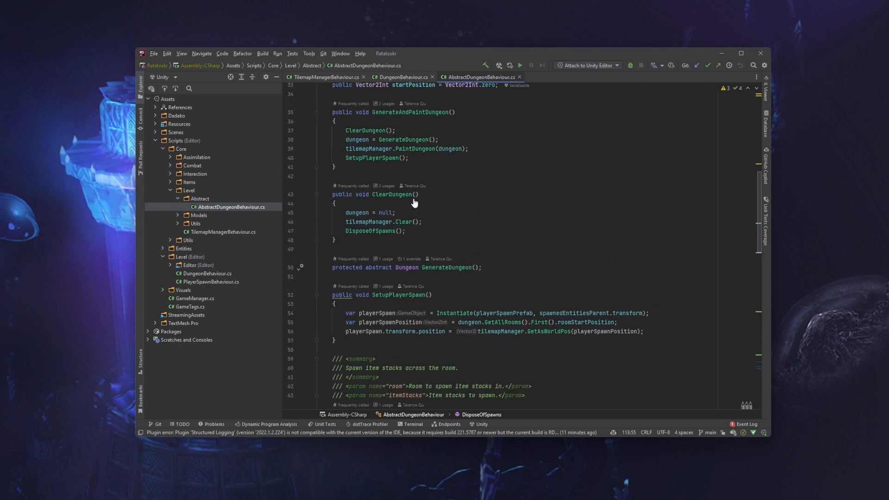
pyautogui.scroll(3)
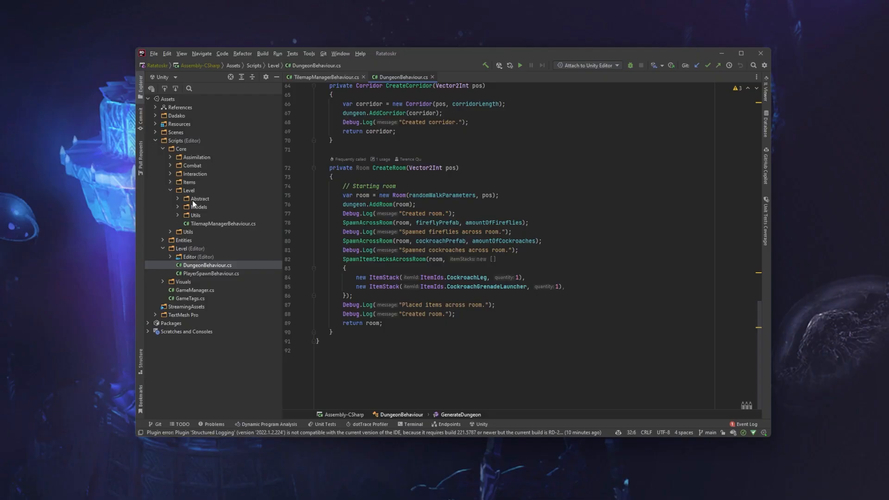
# Open AbstractDungeonBehaviour.cs from Level > Abstract and scroll to DisposeOfSpawns.
pyautogui.click(195, 215)
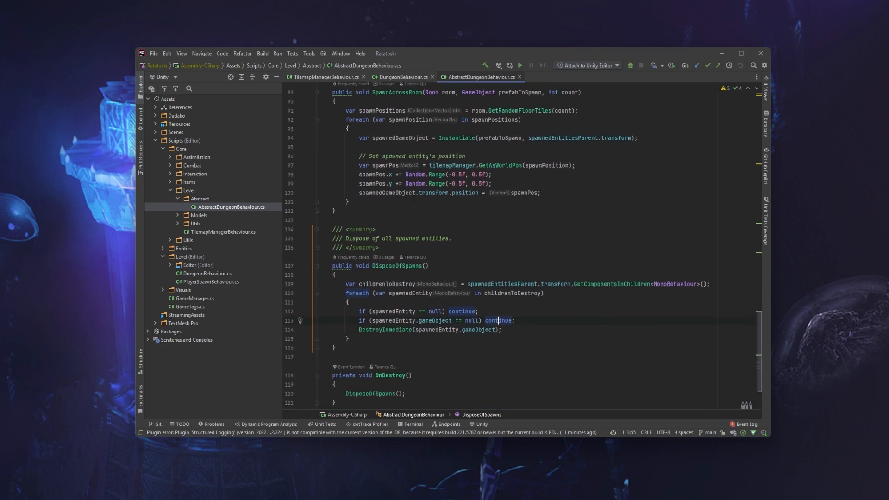
pyautogui.scroll(3)
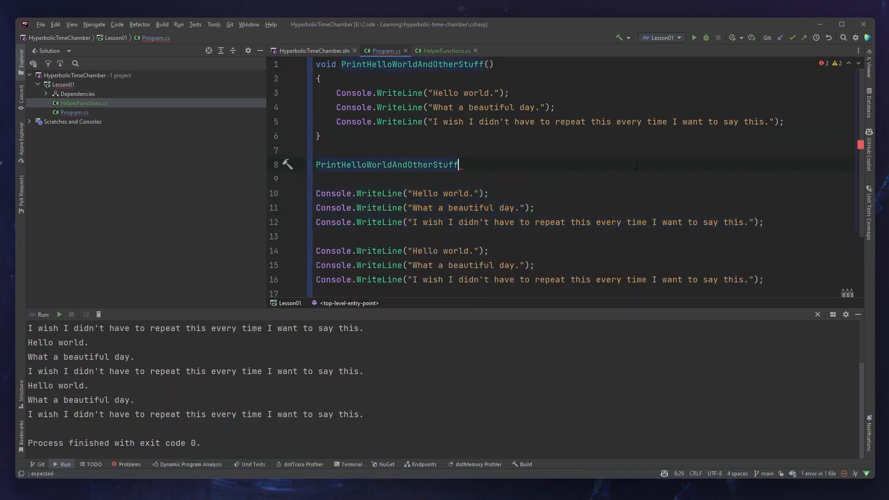
# Finish the PrintHelloWorldAndOtherStuff(); call on line 8 of Program.cs.
pyautogui.write('();')
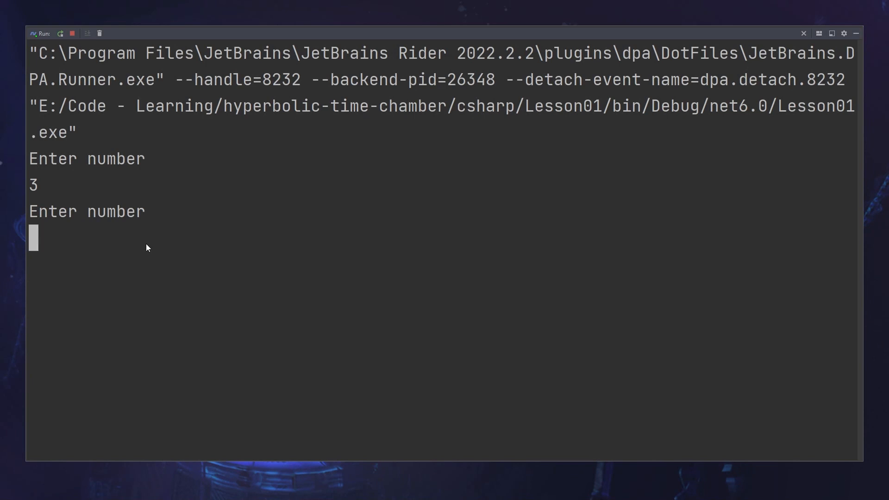
# Enter 5.3 at the second 'Enter number' prompt in the Run console.
pyautogui.write('5')
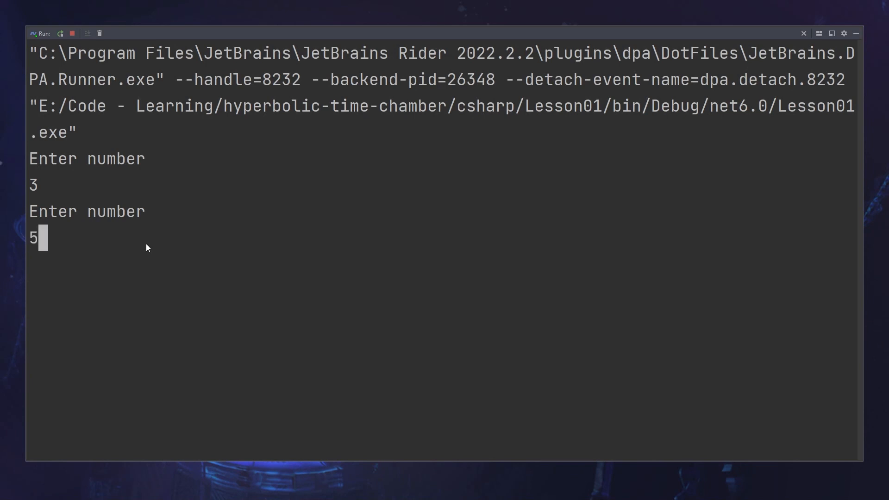
pyautogui.write('.3')
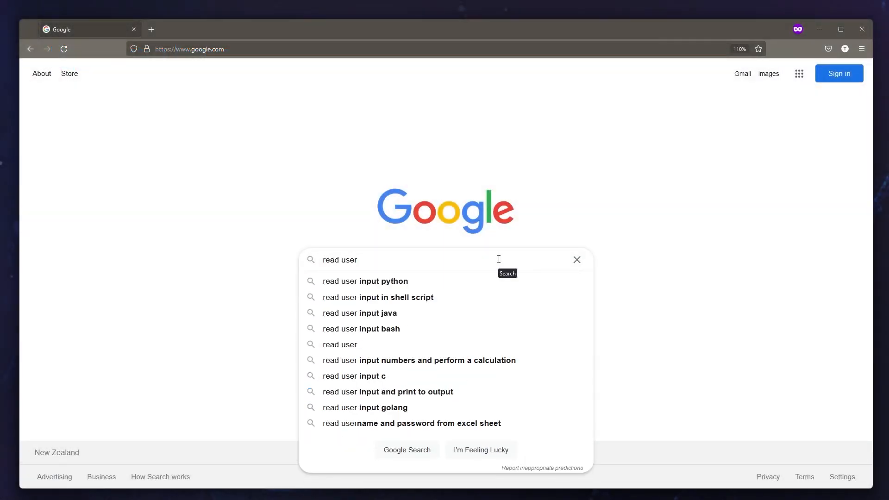
# Search Google for 'read user input from console c#' and open the Stack Overflow answer.
pyautogui.write('input from')
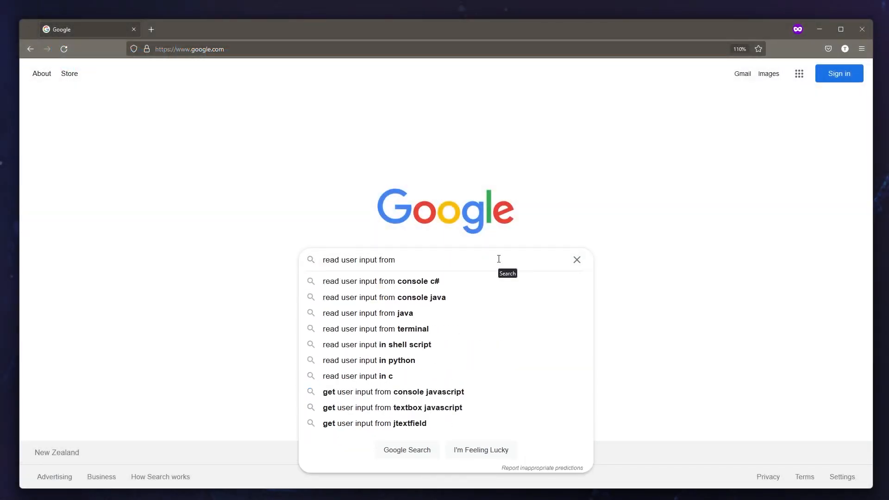
pyautogui.click(381, 281)
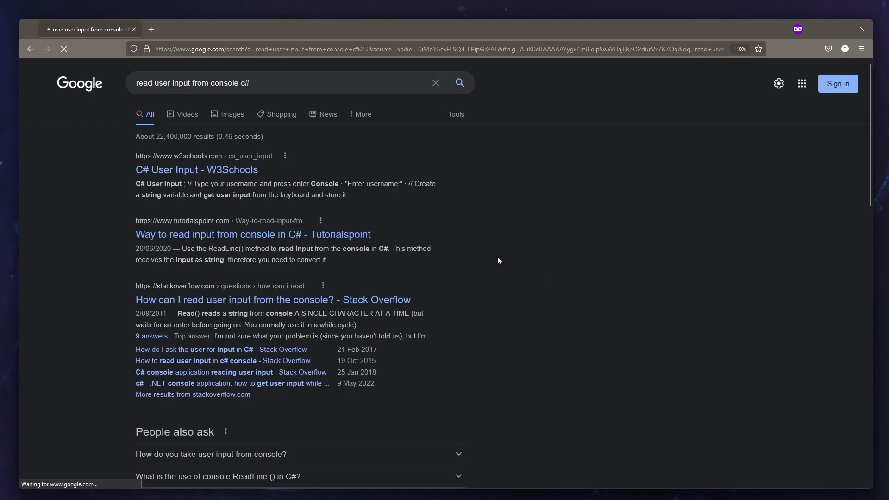
pyautogui.moveTo(237, 305)
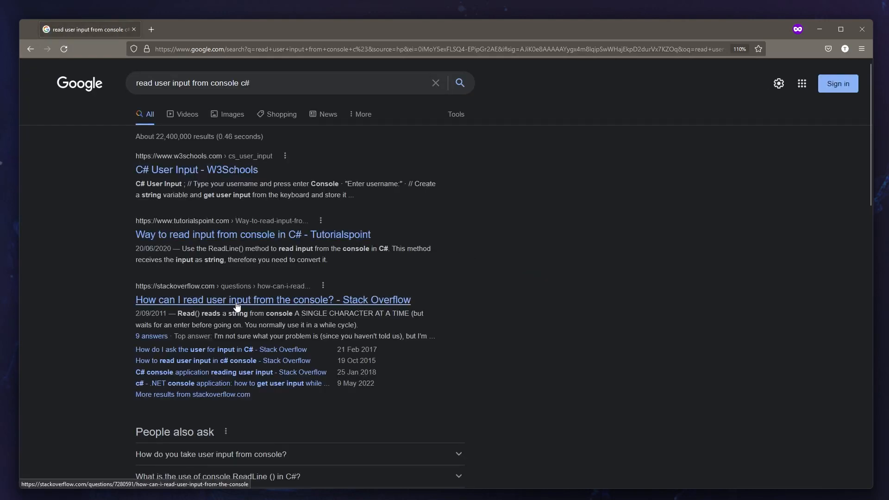
pyautogui.click(273, 299)
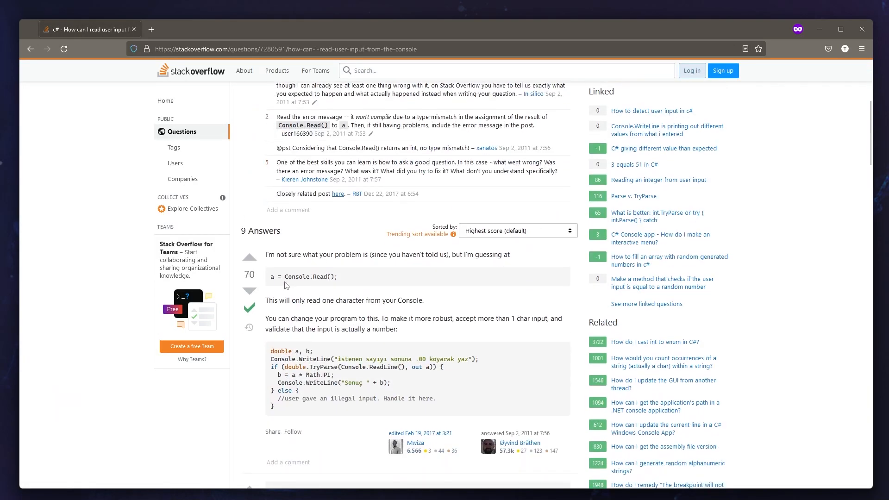
pyautogui.doubleClick(272, 277)
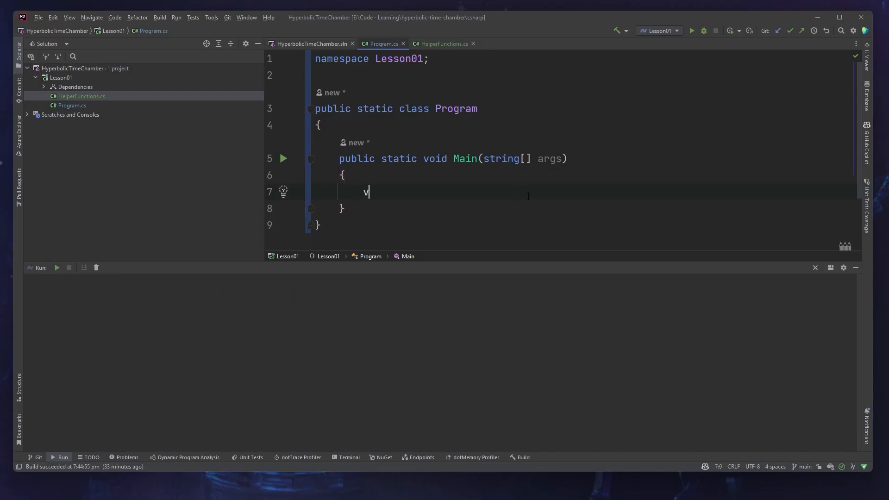
# Read number1 and number2 with Console.ReadLine and parse each via decimal.Parse.
pyautogui.write('ar number1 = Console.')
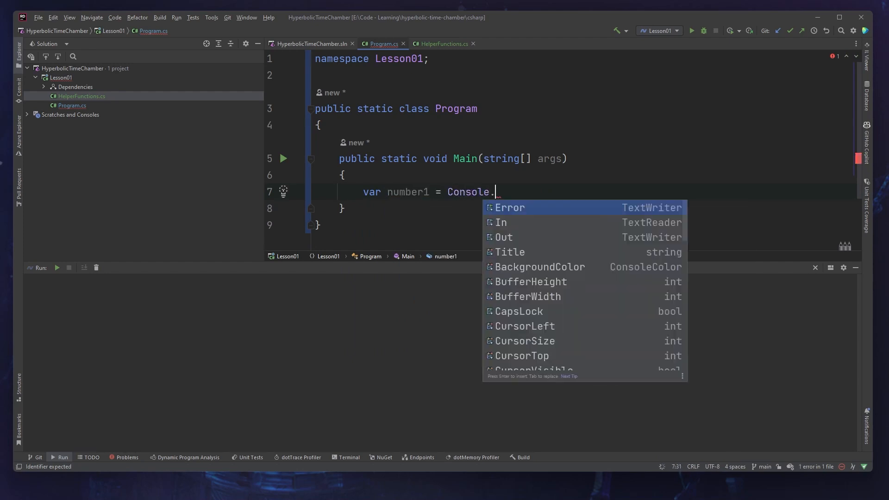
pyautogui.write('ReadLine()')
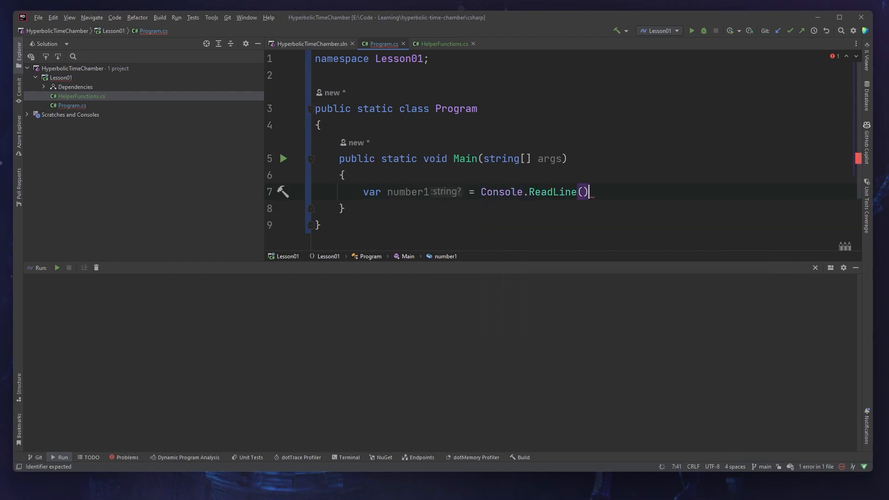
pyautogui.write(';')
pyautogui.write('var number1A')
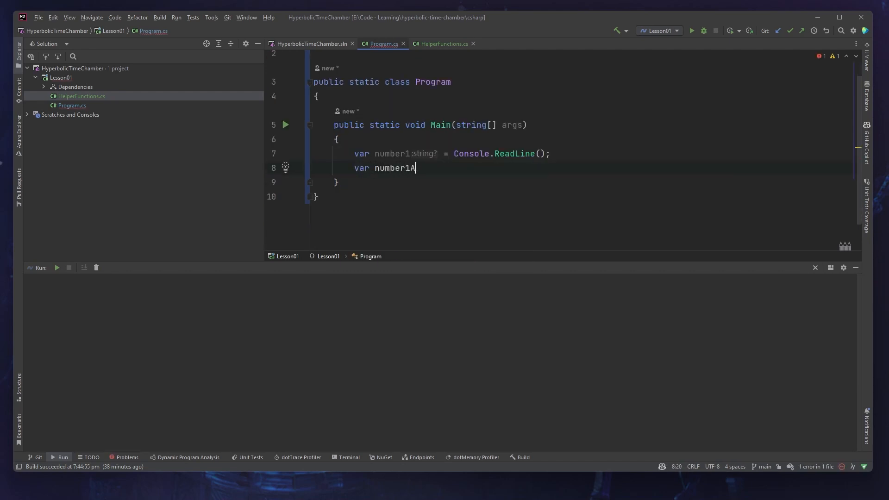
pyautogui.write('sDecimal =')
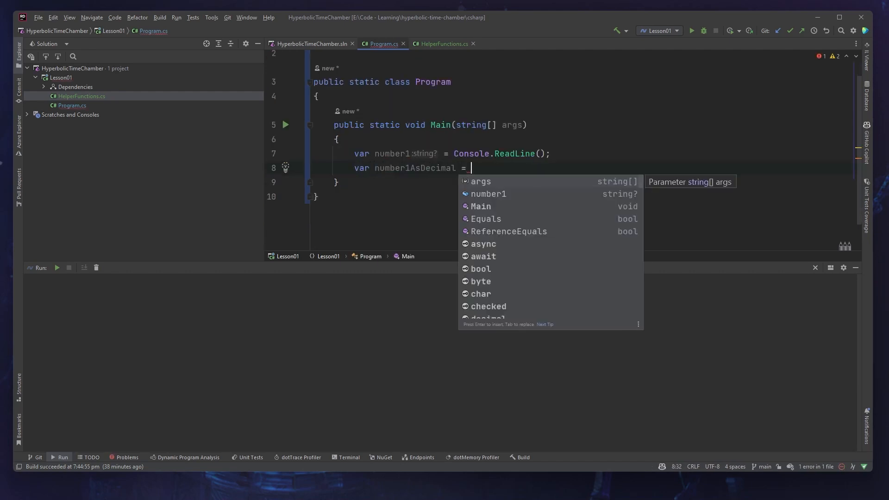
pyautogui.write('decimal.Parse(number1);')
pyautogui.write('public static decimal Read')
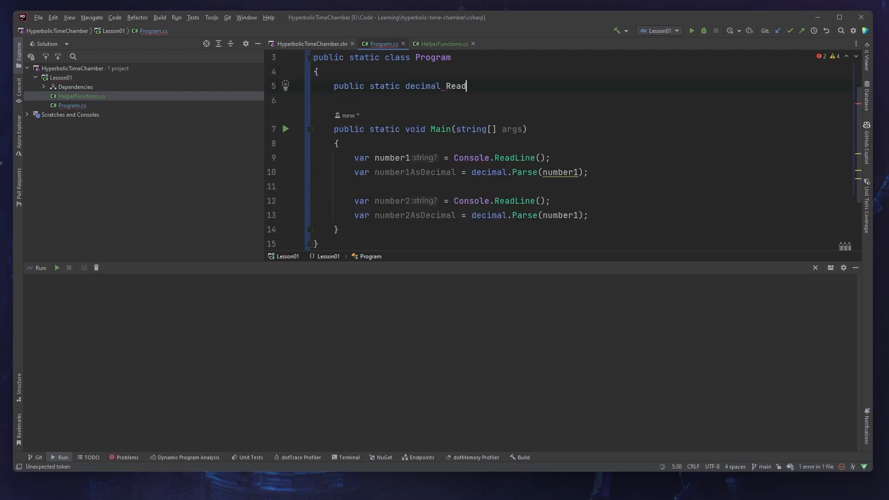
# Give ReadDecimal a body returning number1AsDecimal, then return to Main's AddTwoDecimals call.
pyautogui.press('Enter')
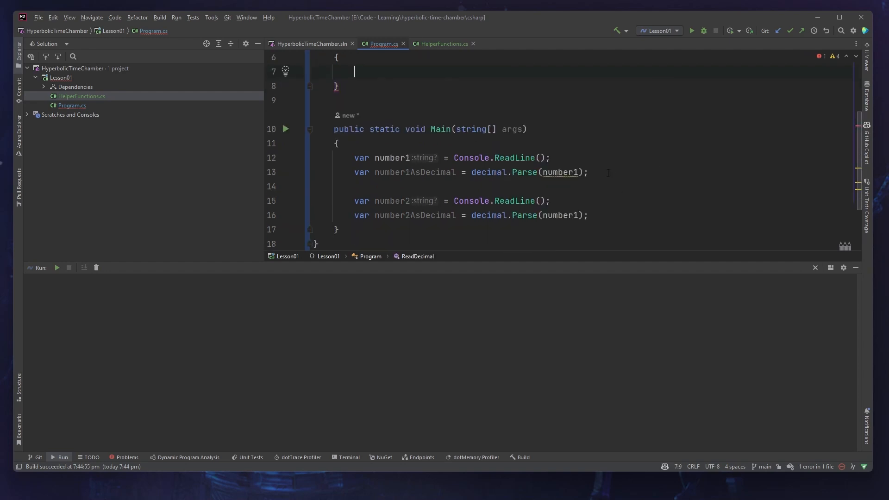
pyautogui.write('return number1AsDecimal;')
pyautogui.click(471, 172)
pyautogui.write('ReadD')
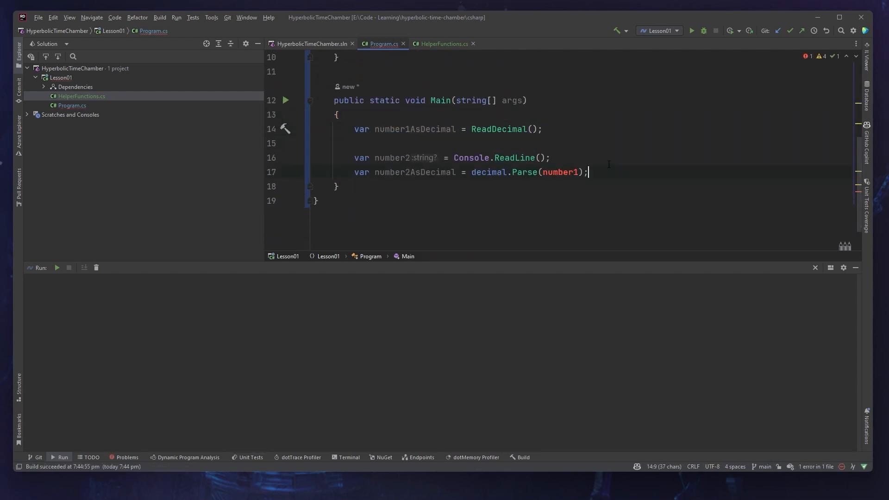
pyautogui.scroll(3)
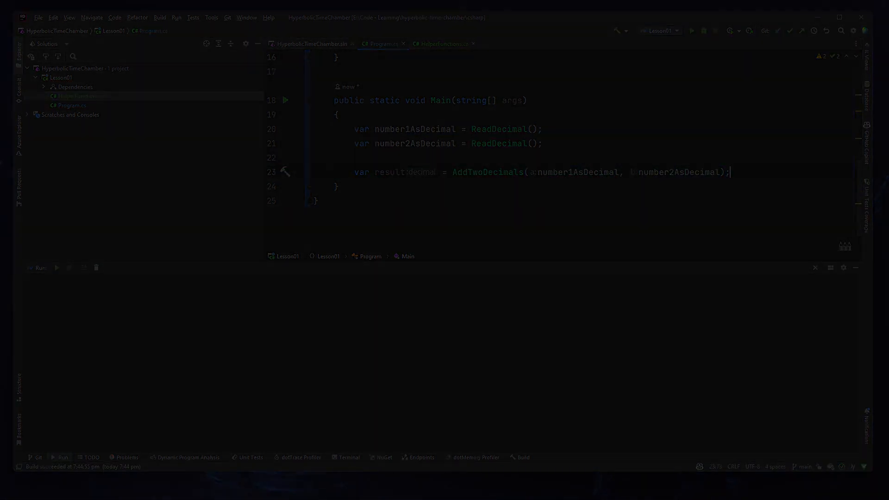
# Build the project, then change PrintDecimalToScreen's return type from decimal to void.
pyautogui.click(160, 17)
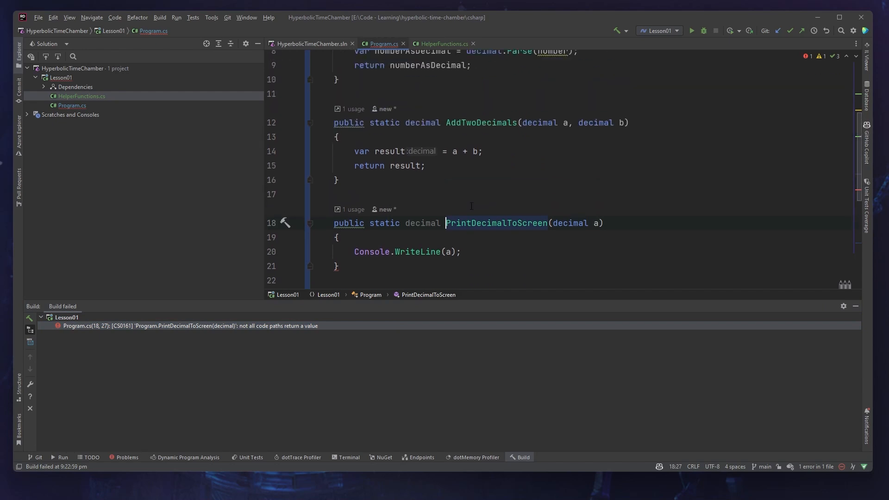
pyautogui.scroll(-3)
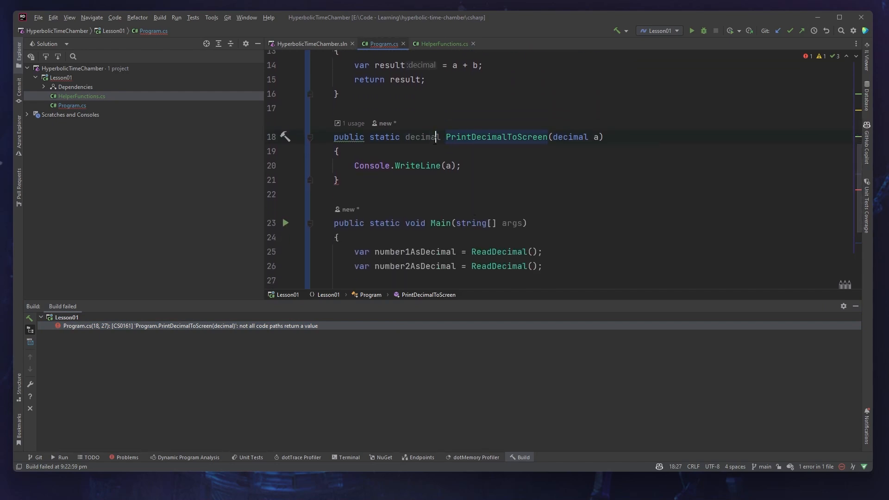
pyautogui.write('void')
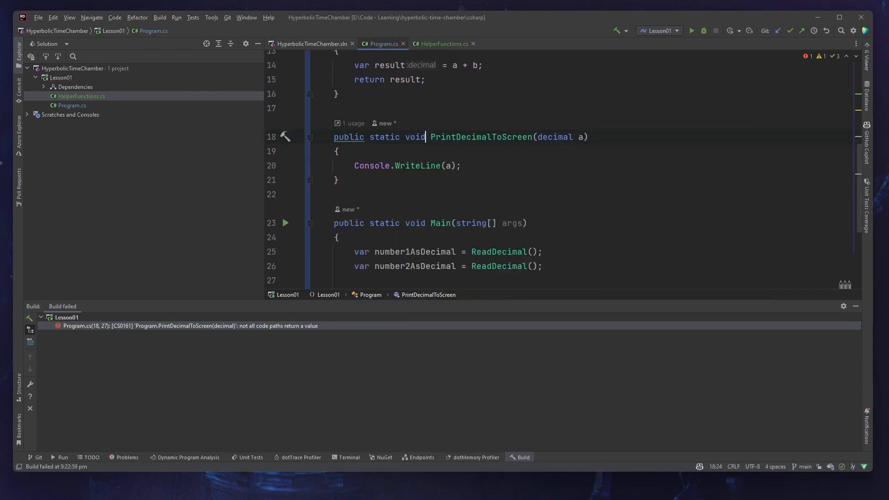
pyautogui.click(690, 30)
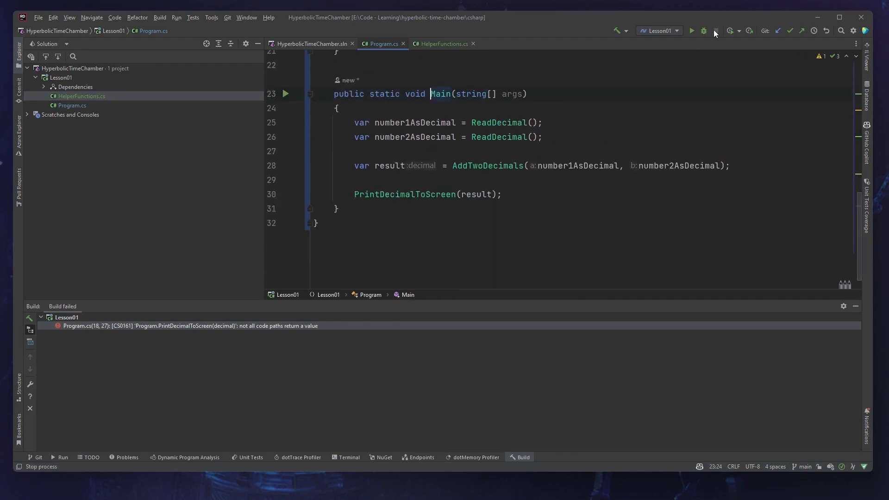
pyautogui.click(690, 31)
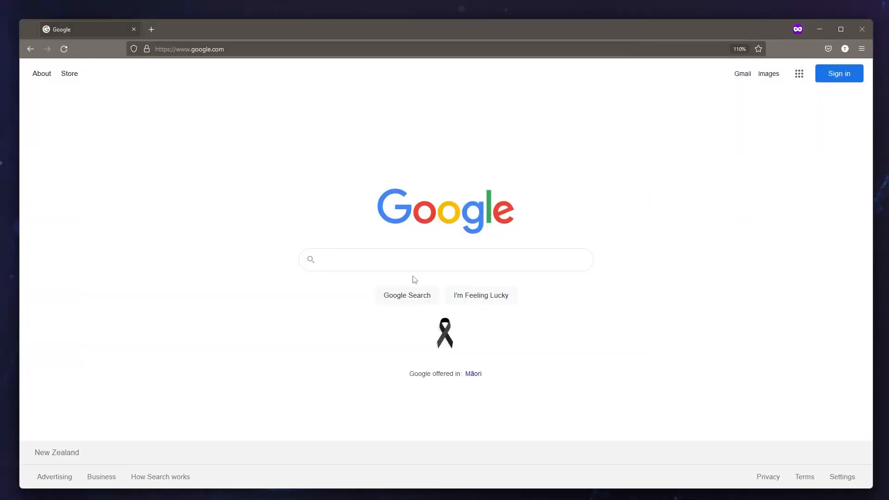
# Search 'read user input from console c#' and open the Stack Overflow question.
pyautogui.write('read user input from')
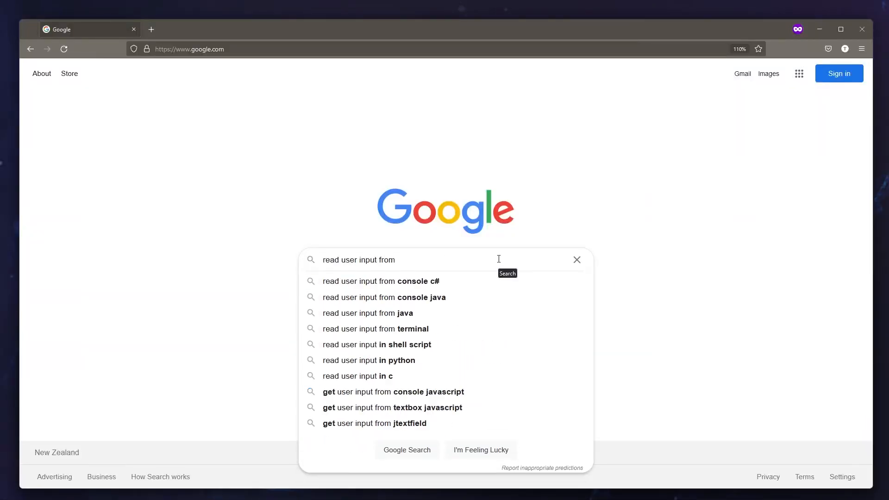
pyautogui.click(381, 281)
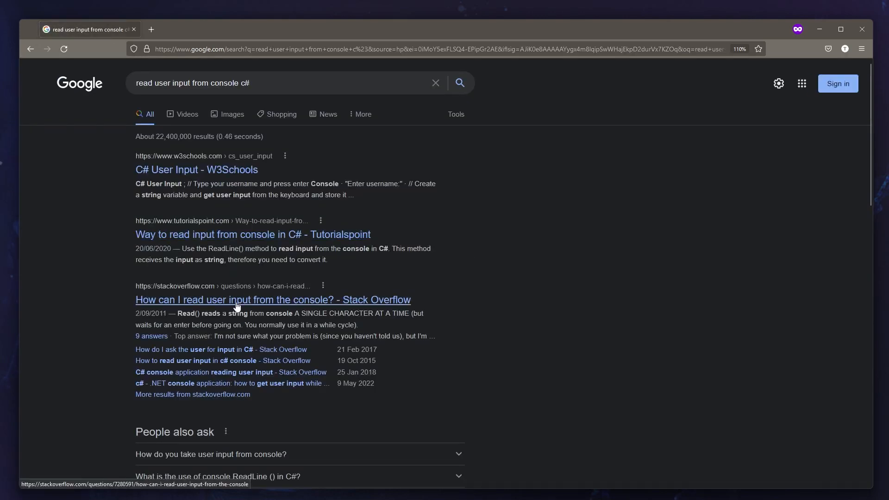
pyautogui.click(273, 300)
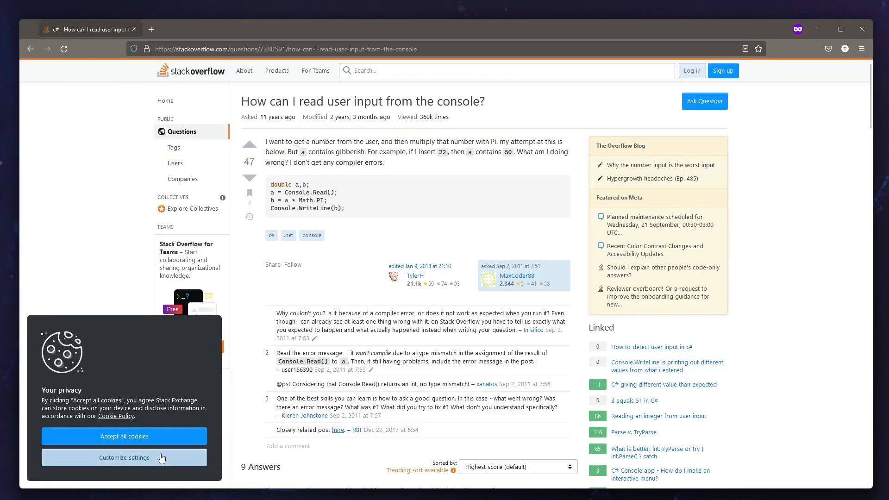